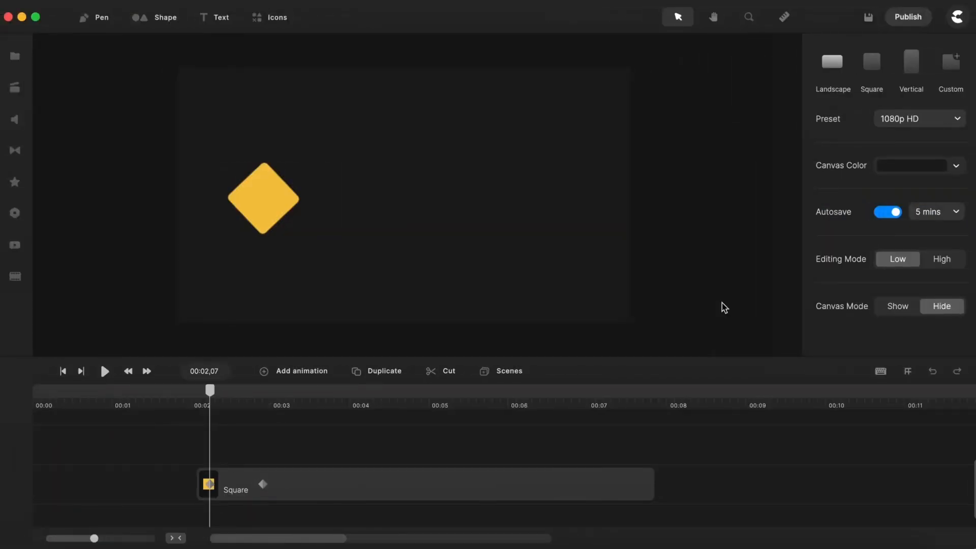
pyautogui.moveTo(488, 459)
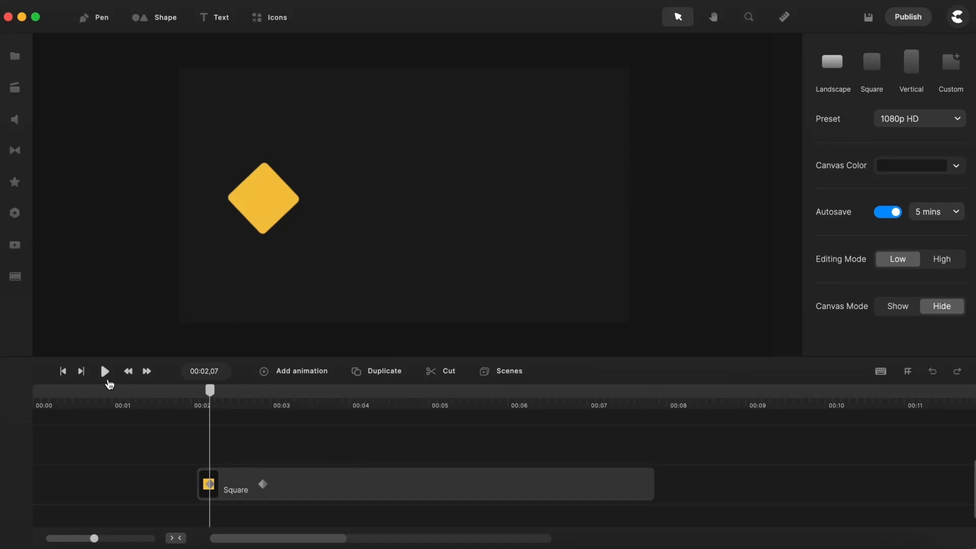
# Preview the yellow Square sliding across the canvas, then select its clip for Smooth In & Out easing
pyautogui.click(104, 371)
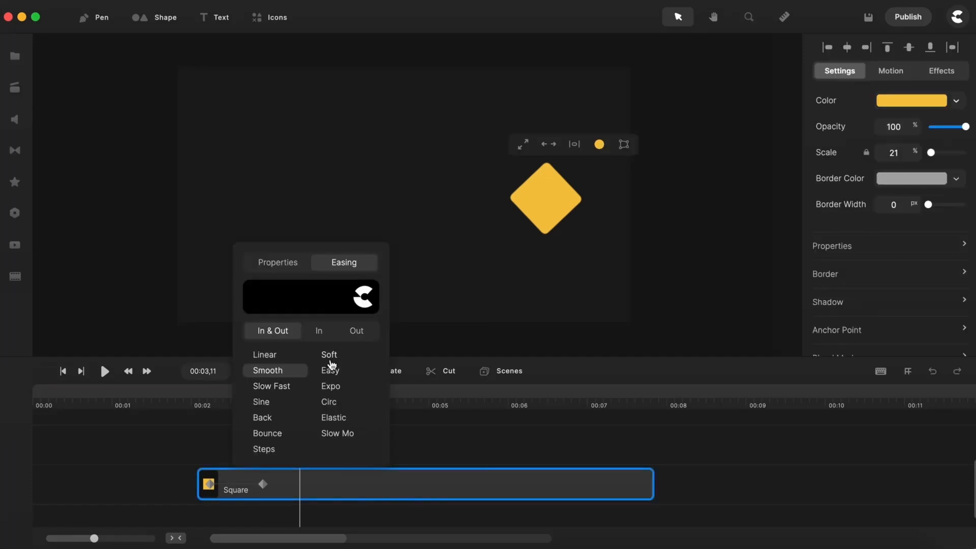
pyautogui.moveTo(270, 385)
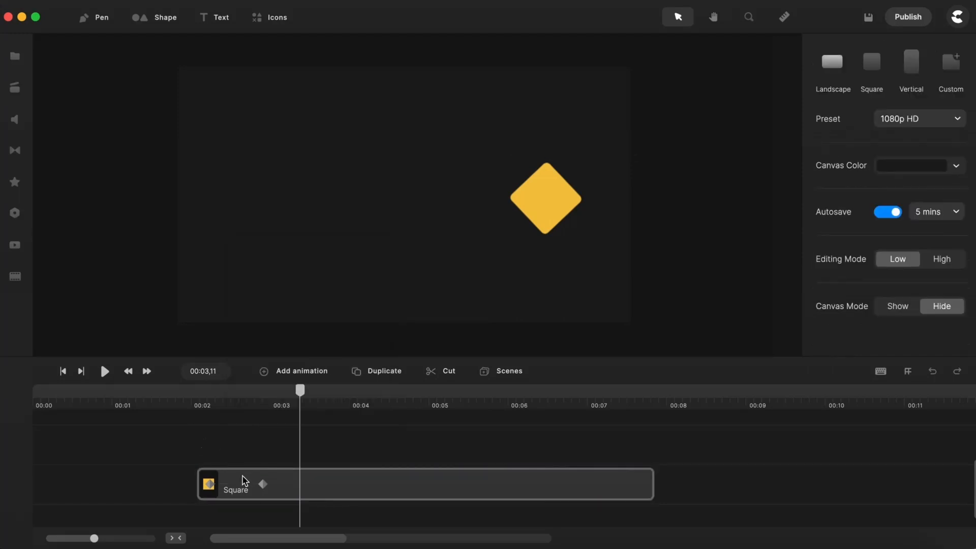
pyautogui.click(263, 483)
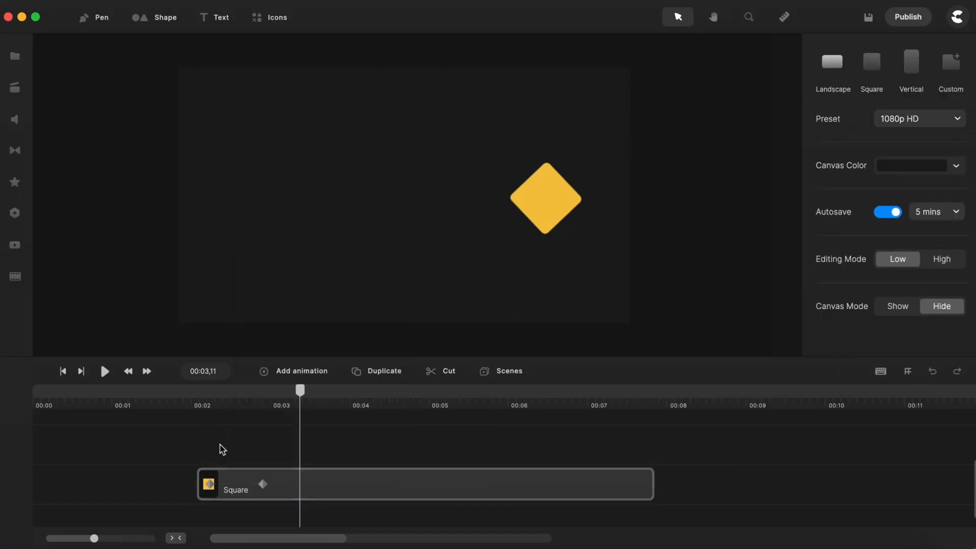
# Move the Square's keyframe later and trim the clip's end to about 00:03,26
pyautogui.click(236, 489)
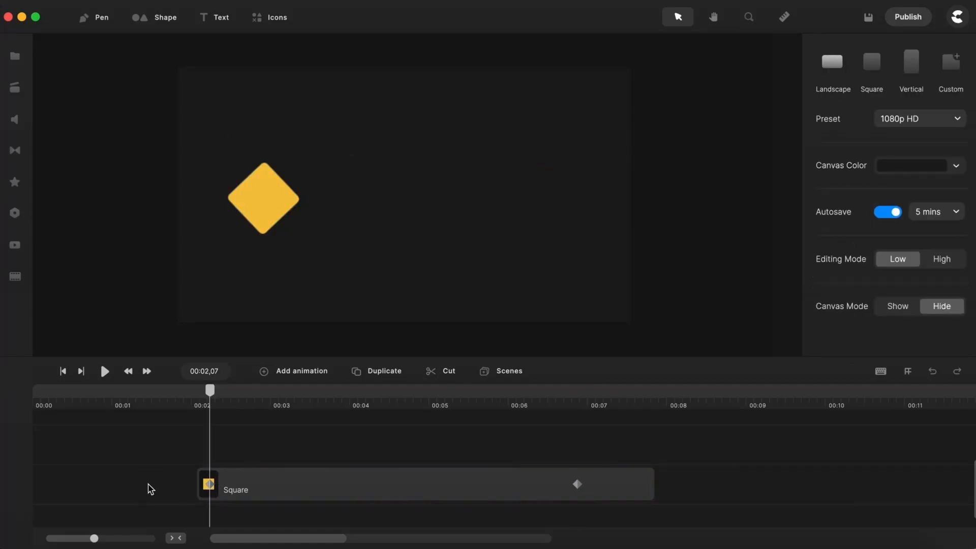
pyautogui.click(104, 371)
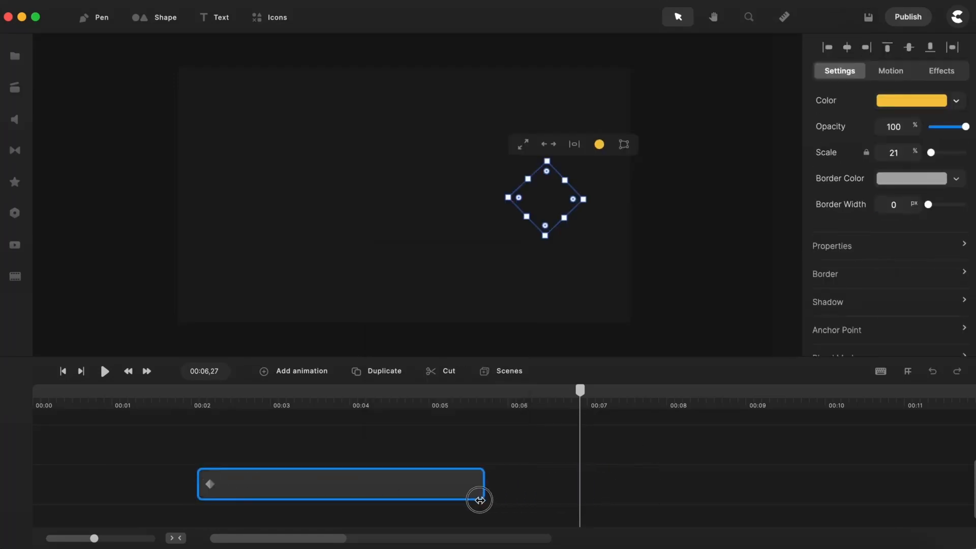
pyautogui.moveTo(479, 499); pyautogui.dragTo(334, 496)
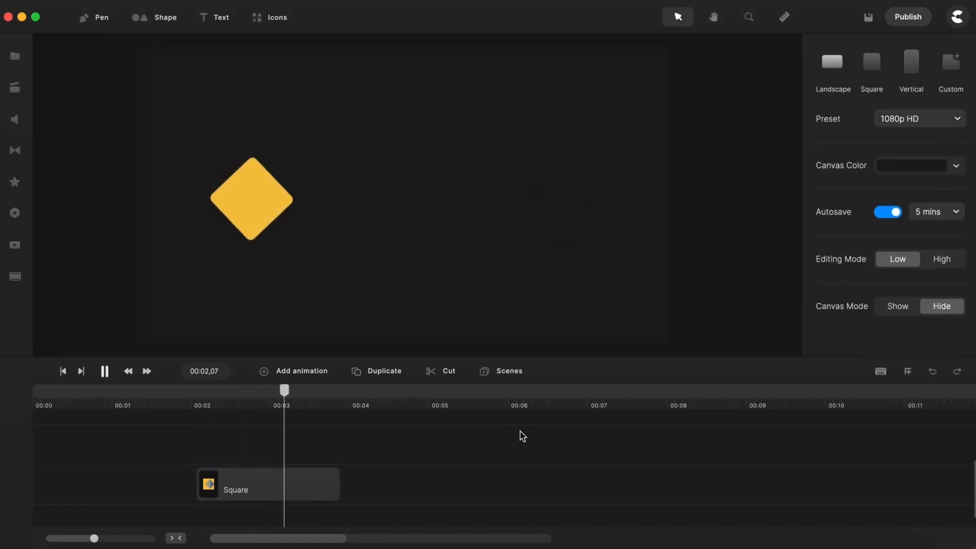
pyautogui.click(104, 371)
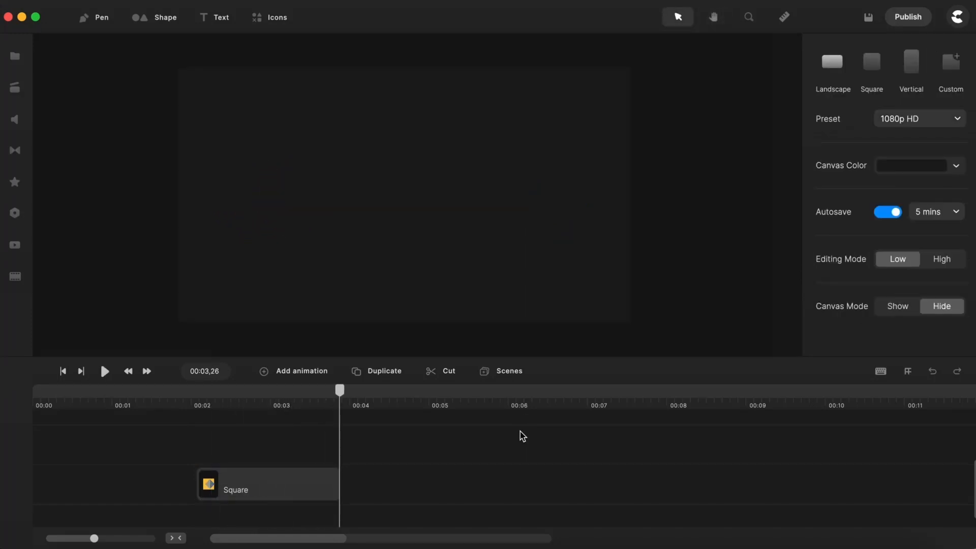
pyautogui.click(236, 490)
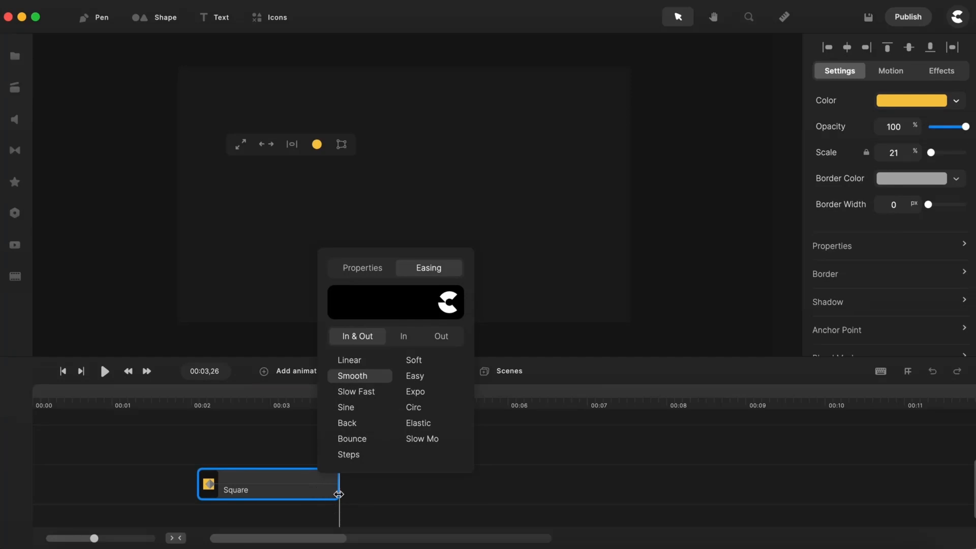
pyautogui.moveTo(339, 494); pyautogui.dragTo(612, 498)
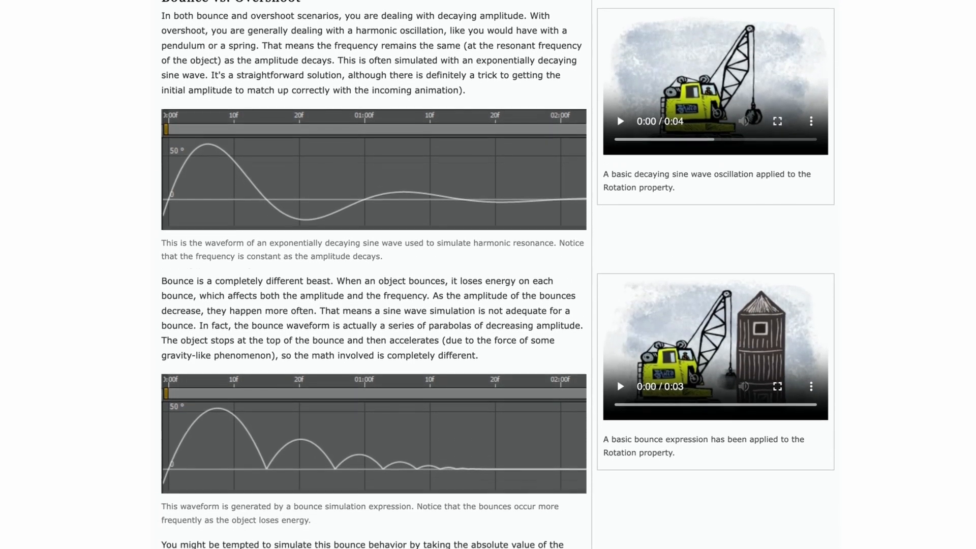
# Scroll the MotionScript article down to the Calculation Overshoot expression and graph
pyautogui.scroll(-3)
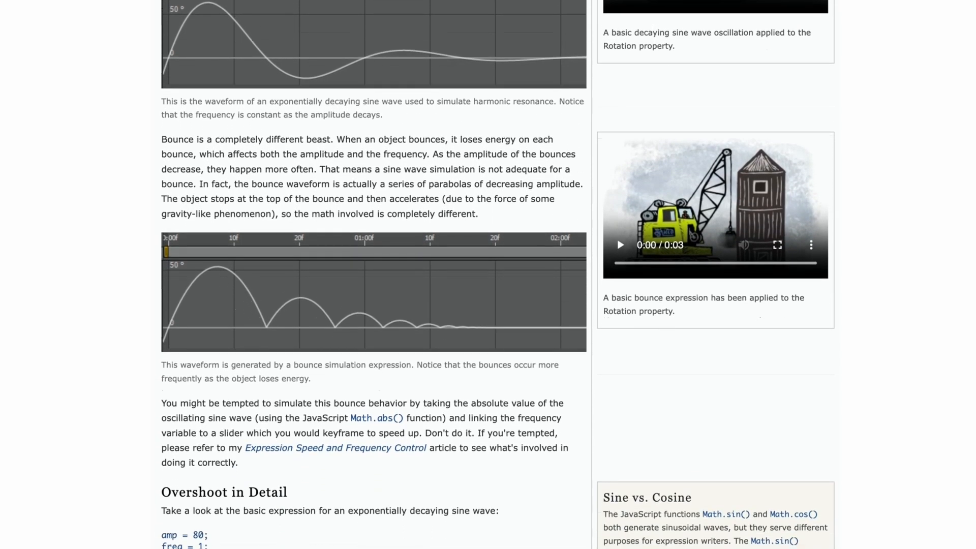
pyautogui.scroll(-3)
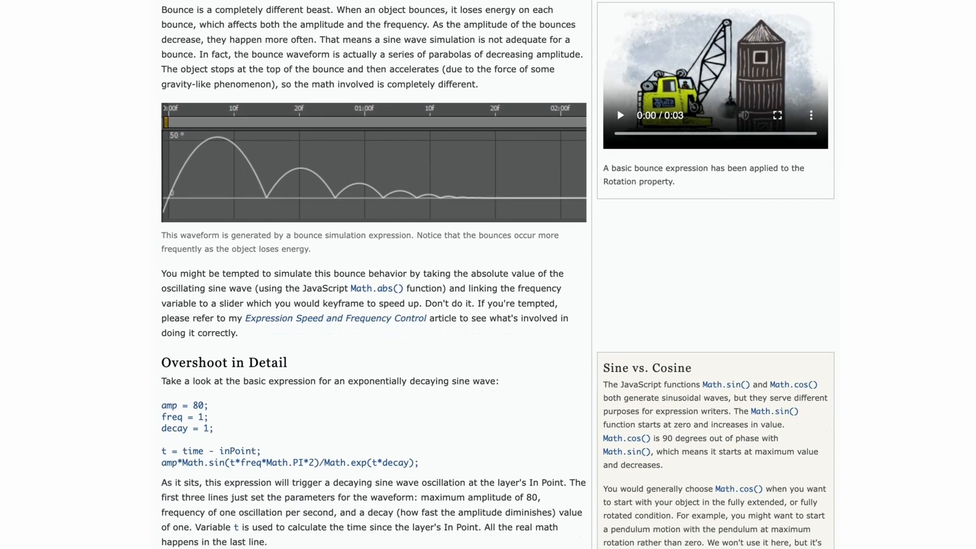
pyautogui.scroll(-3)
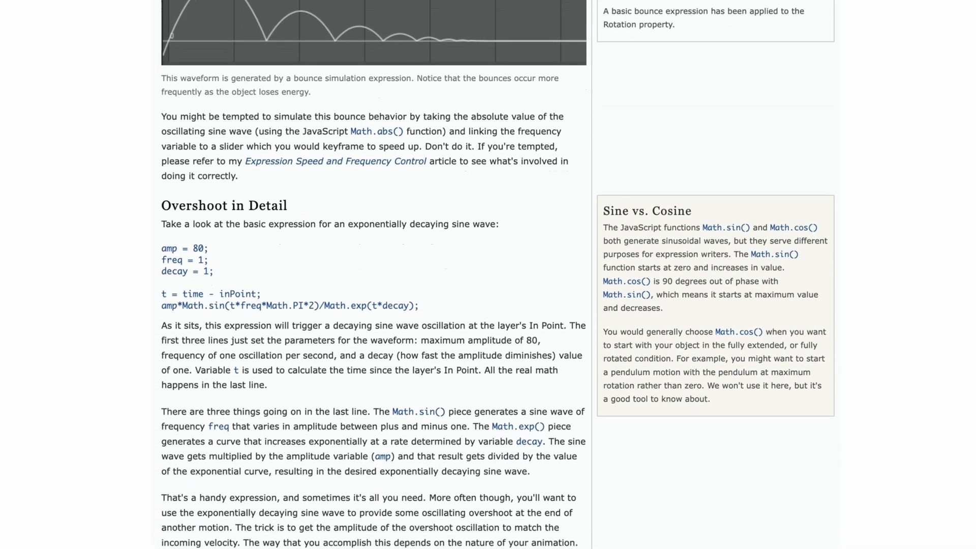
pyautogui.scroll(-3)
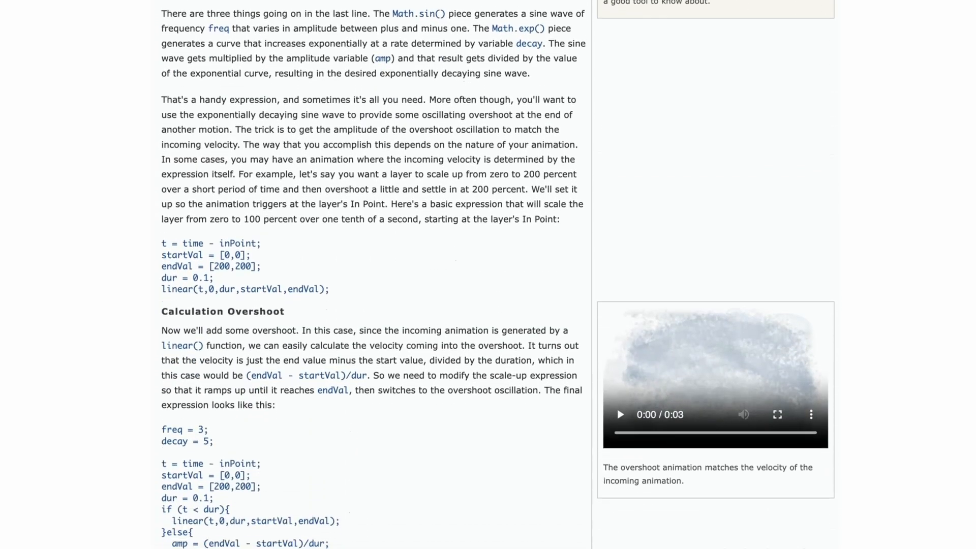
pyautogui.scroll(-3)
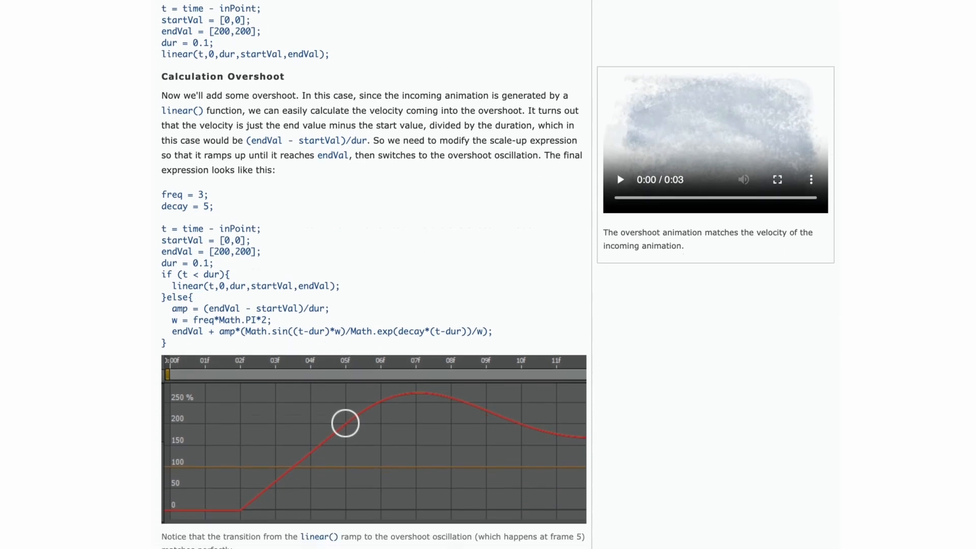
pyautogui.scroll(-3)
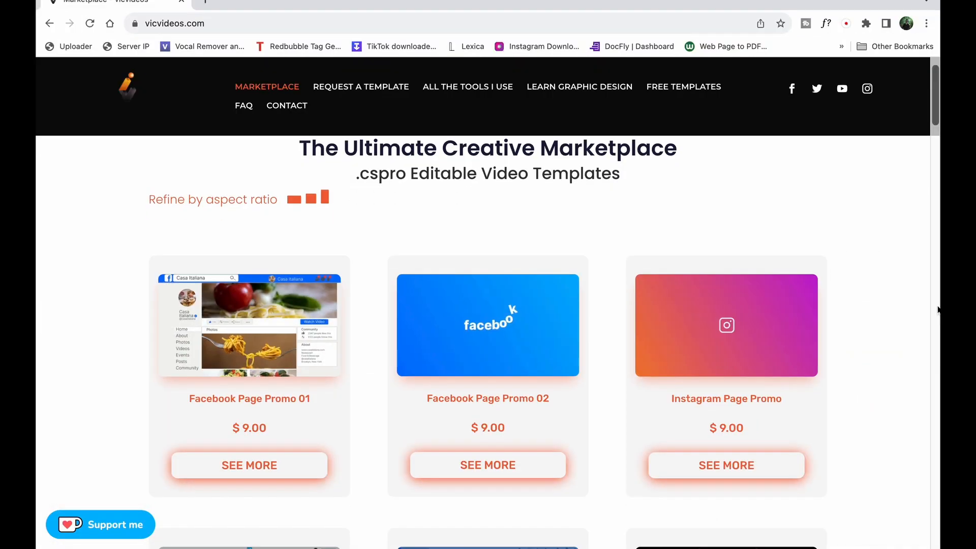
# Browse the marketplace templates and the TikTok Promo page's price, details and description
pyautogui.scroll(-3)
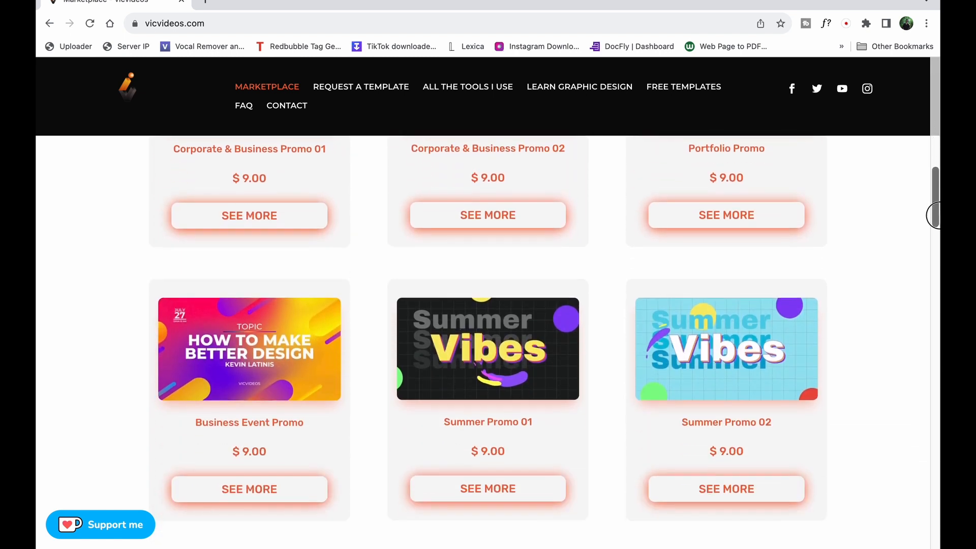
pyautogui.scroll(-3)
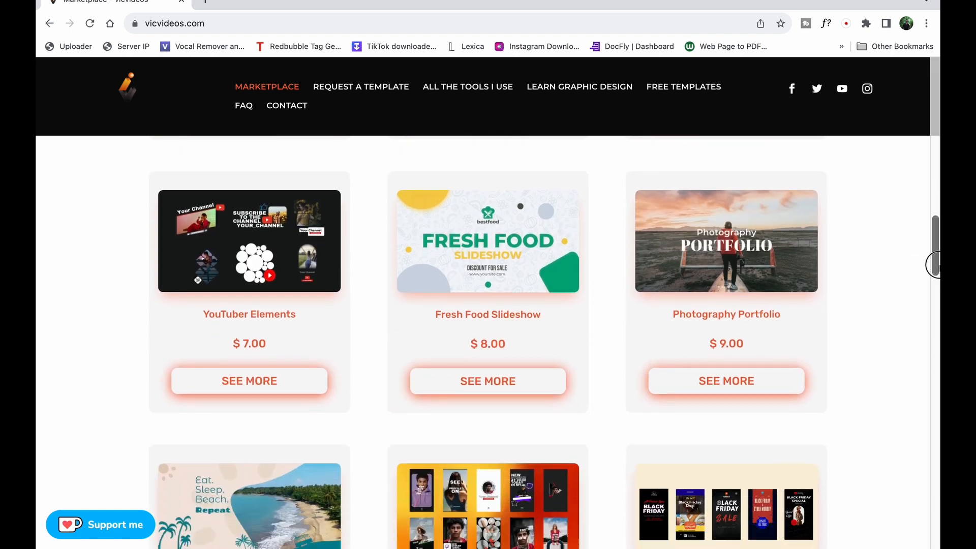
pyautogui.scroll(-3)
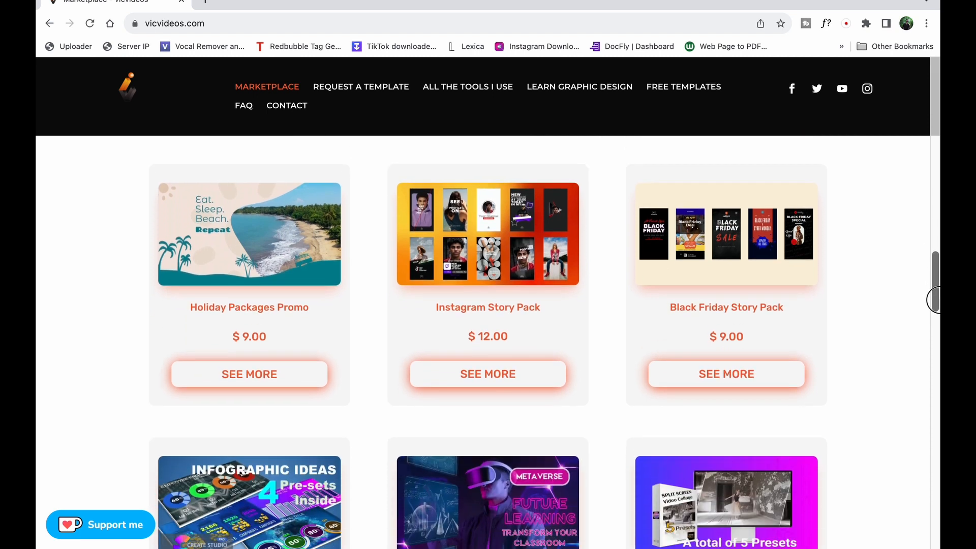
pyautogui.scroll(-3)
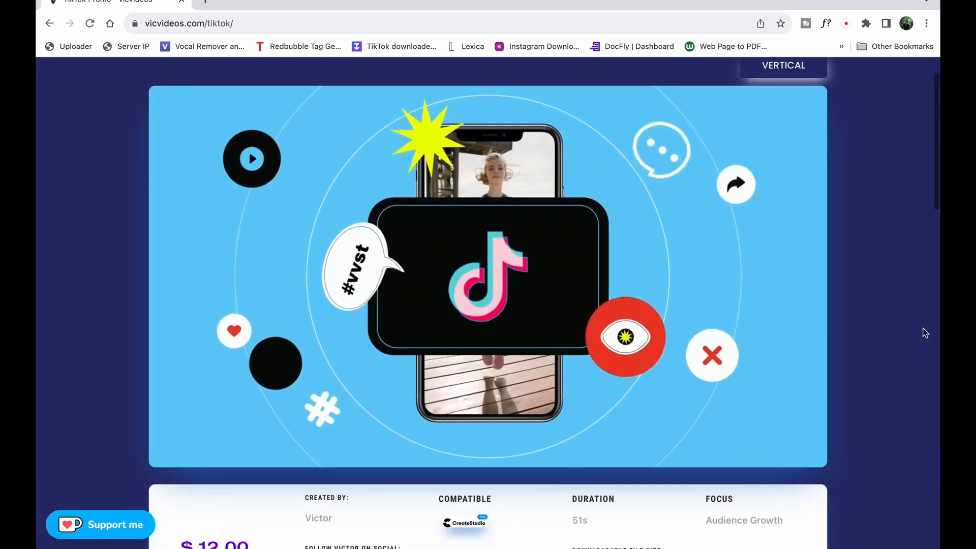
pyautogui.scroll(-3)
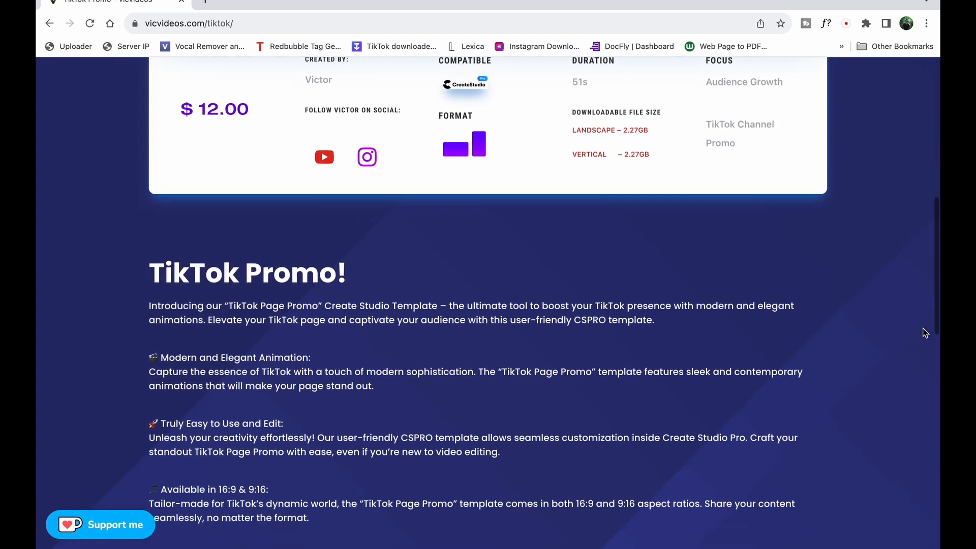
pyautogui.scroll(-3)
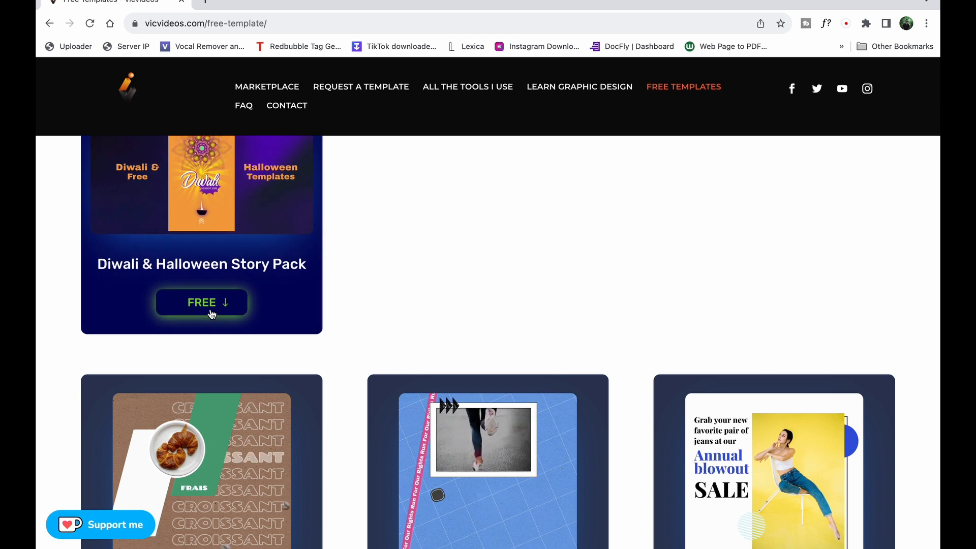
# Scroll the free templates page to locate the Coffee Shop Catalogue download
pyautogui.scroll(-3)
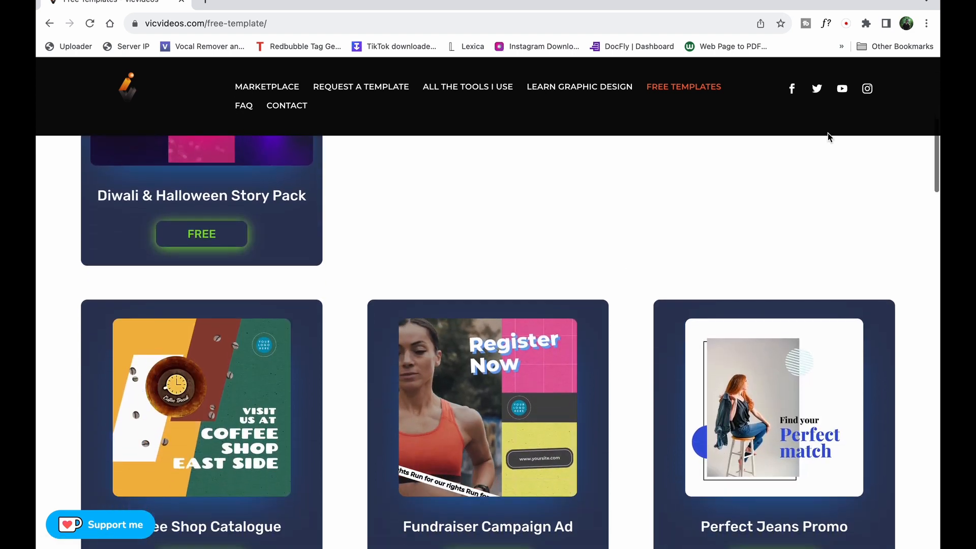
pyautogui.scroll(-3)
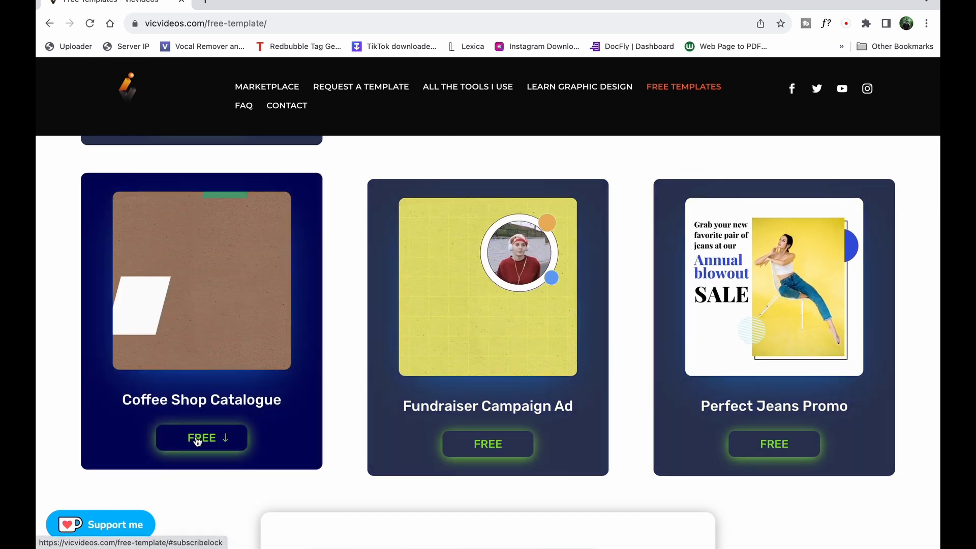
pyautogui.scroll(3)
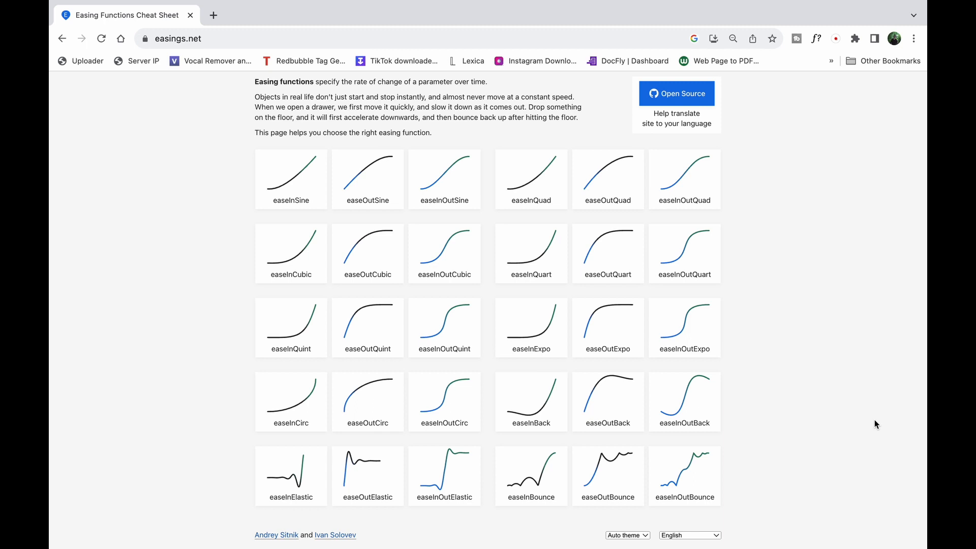
pyautogui.moveTo(607, 318)
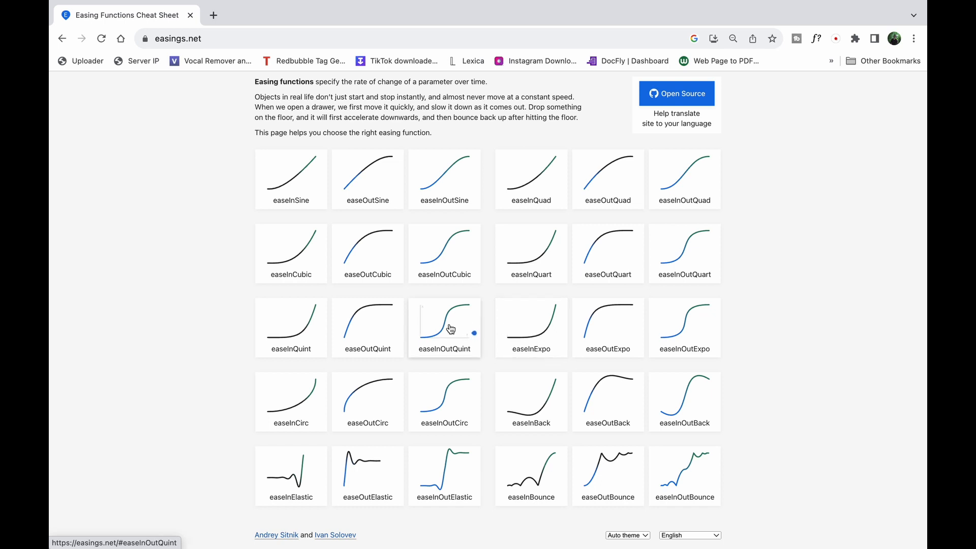
pyautogui.moveTo(453, 253)
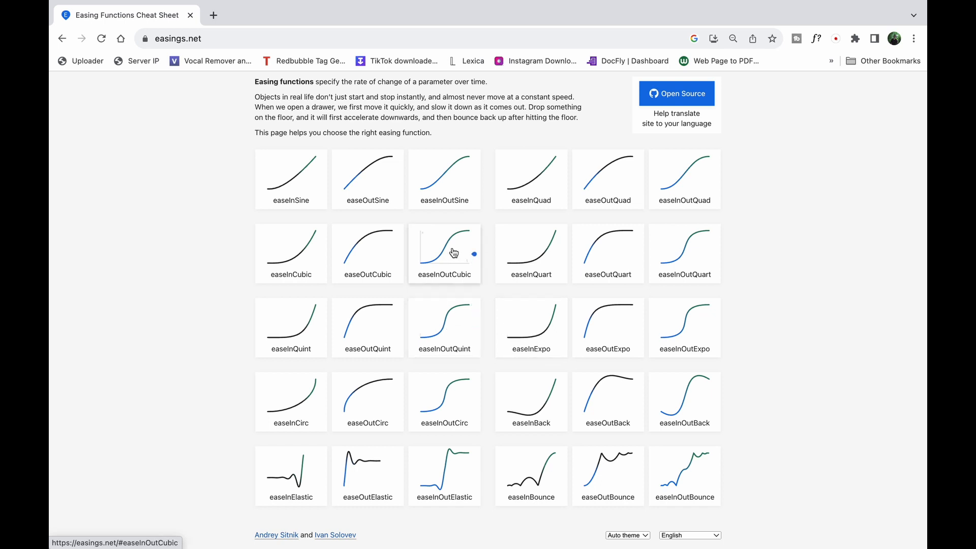
pyautogui.moveTo(534, 250)
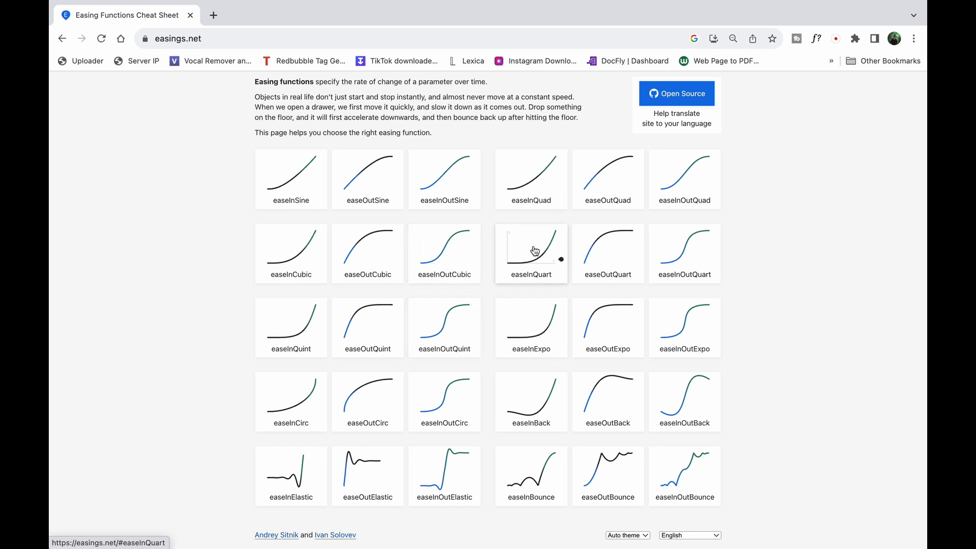